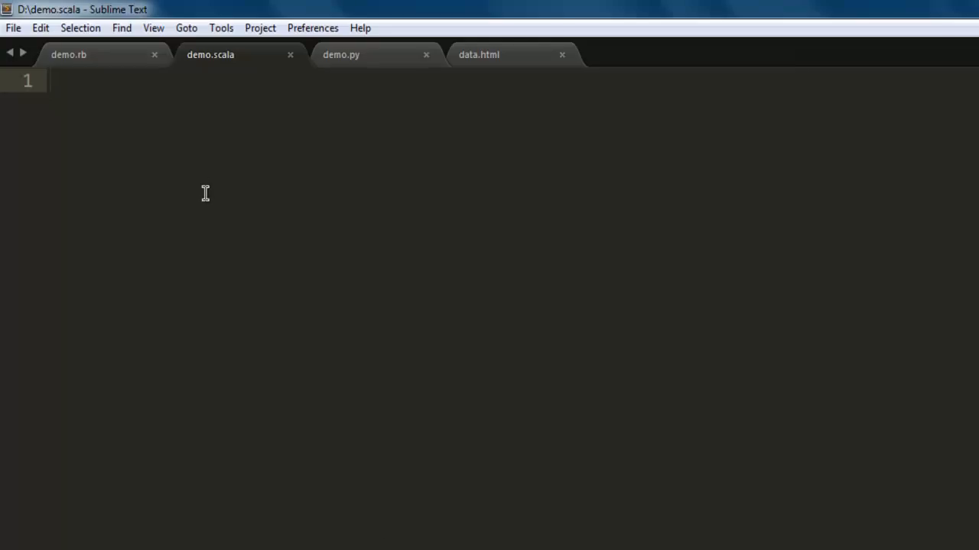
pyautogui.moveTo(203, 187)
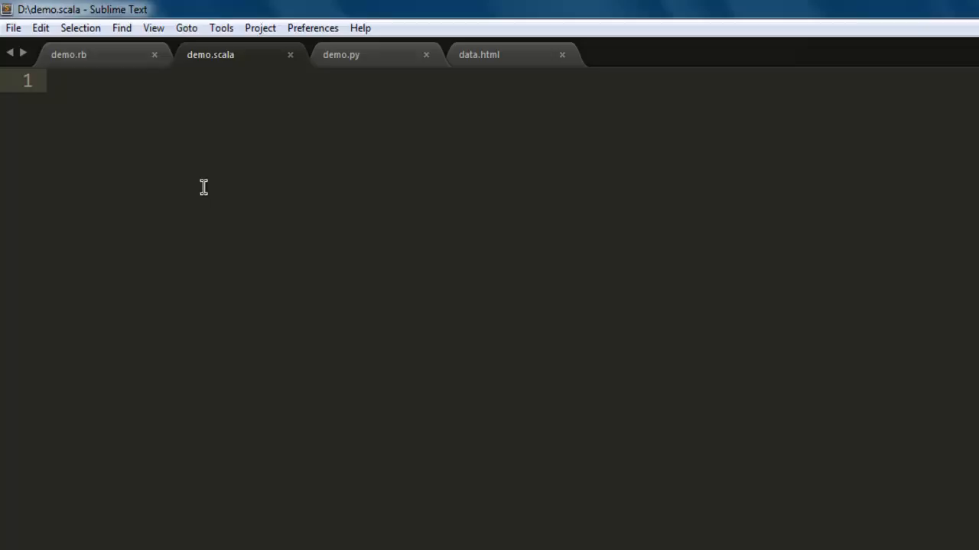
# Add the line import scala.io.Source at the top of demo.scala
pyautogui.write('import')
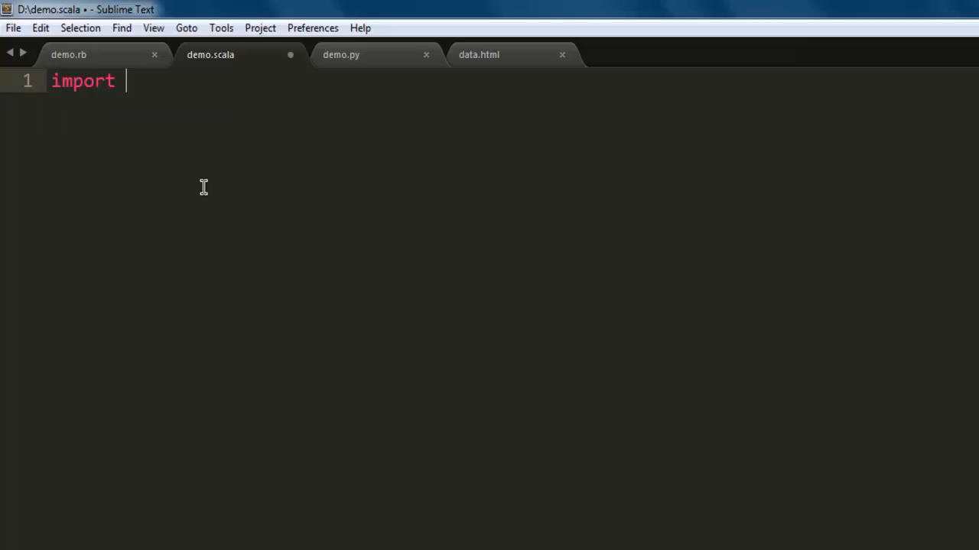
pyautogui.write('scala.io')
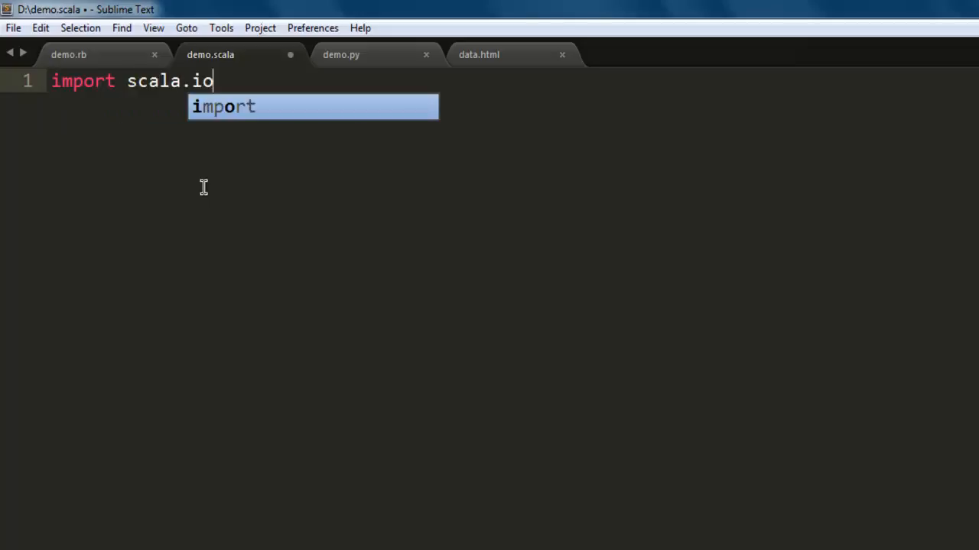
pyautogui.write('.')
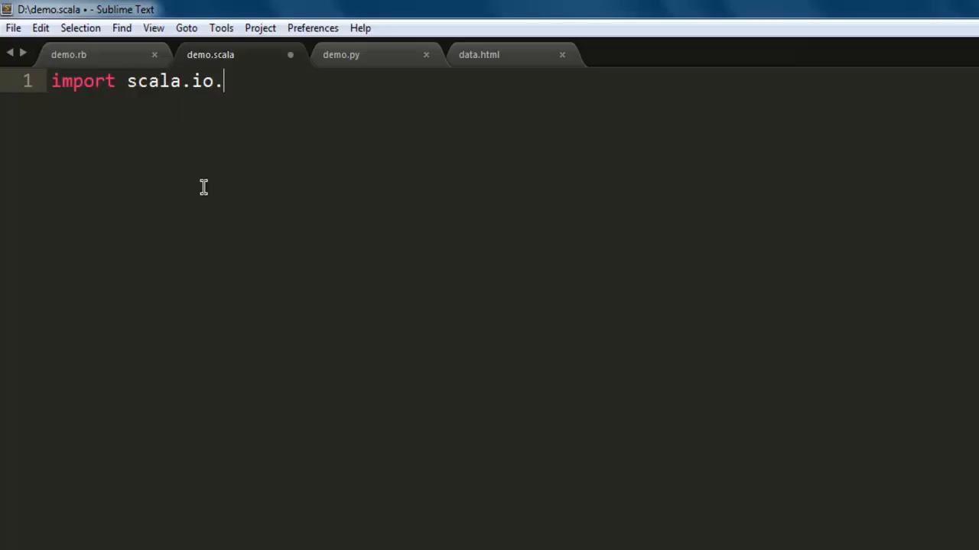
pyautogui.write('Source')
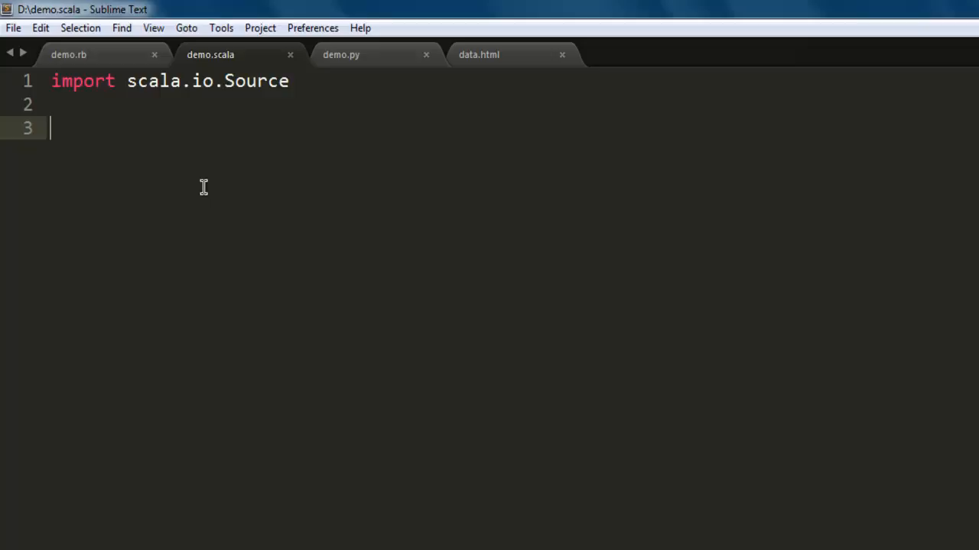
# Declare val filename = "d:/sample.tsv", prefixing the path with d:/
pyautogui.write('val')
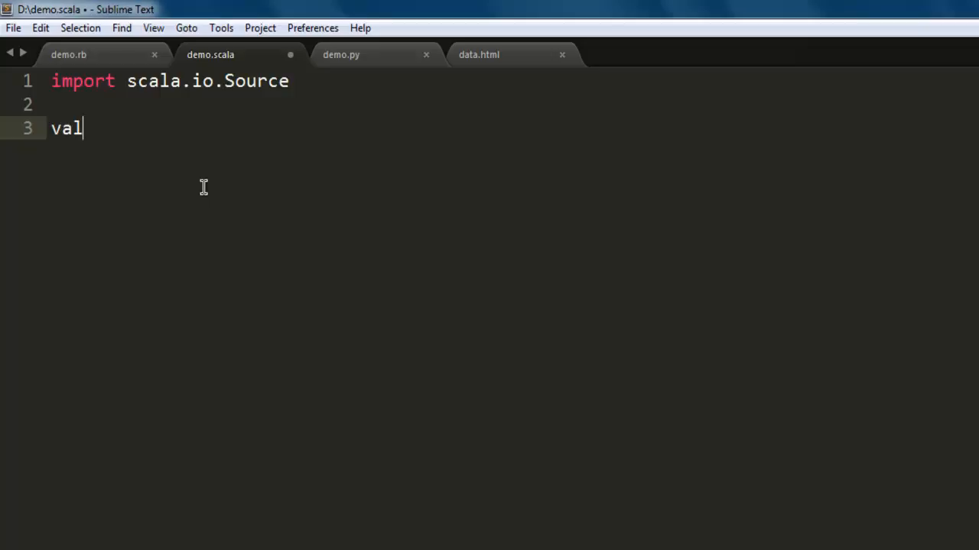
pyautogui.write('filename')
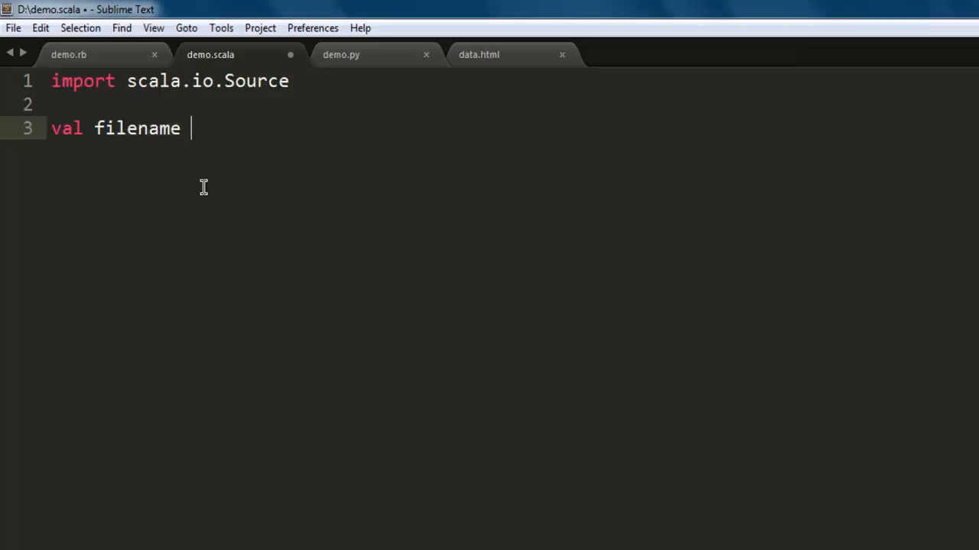
pyautogui.write('= ""')
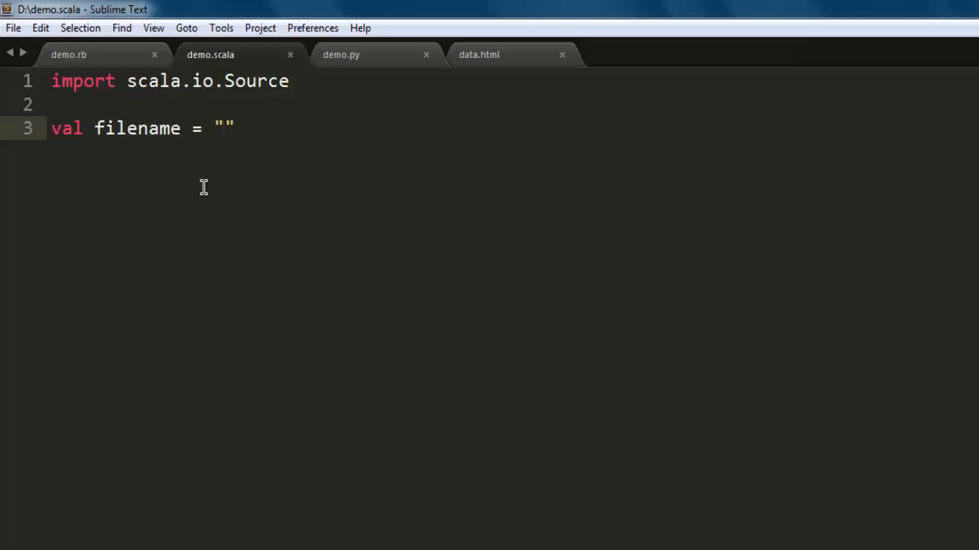
pyautogui.write('samp')
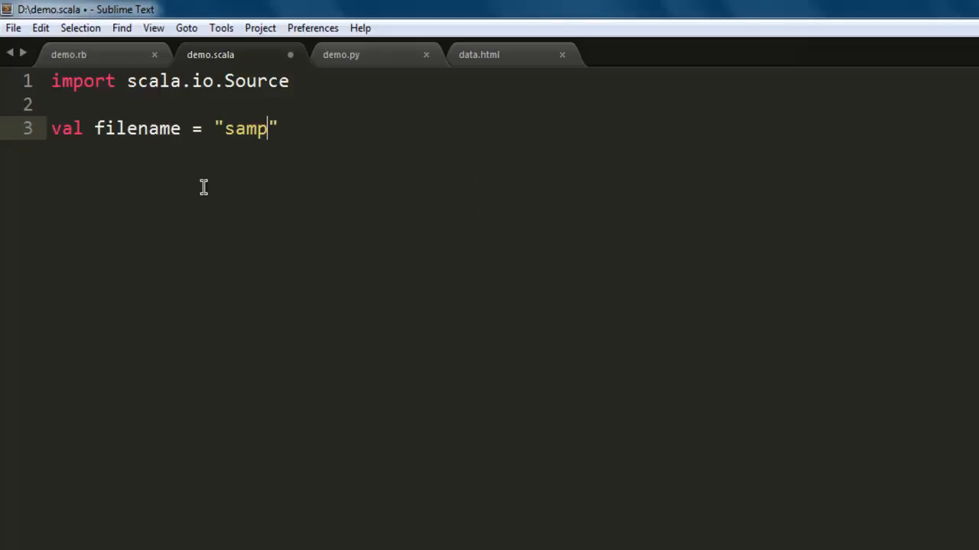
pyautogui.write('le.ts')
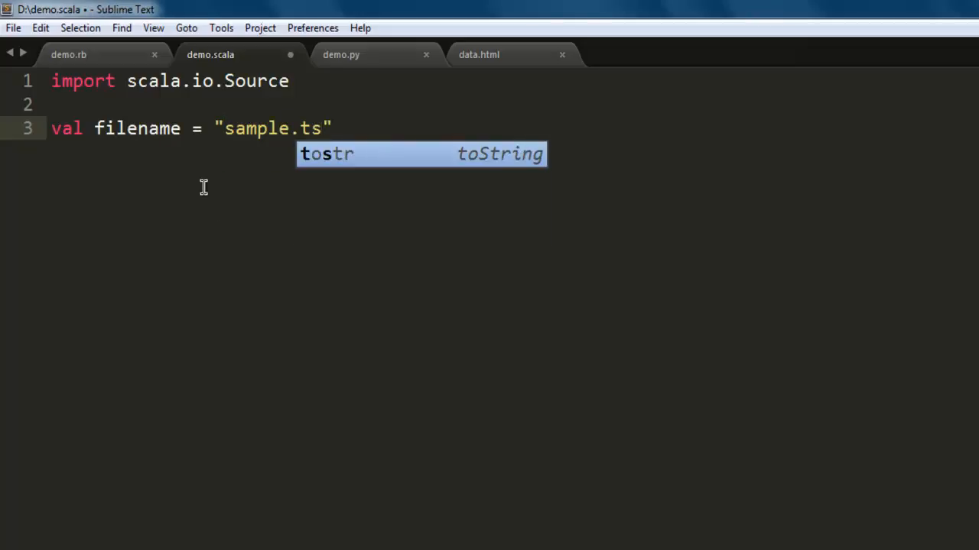
pyautogui.write('v')
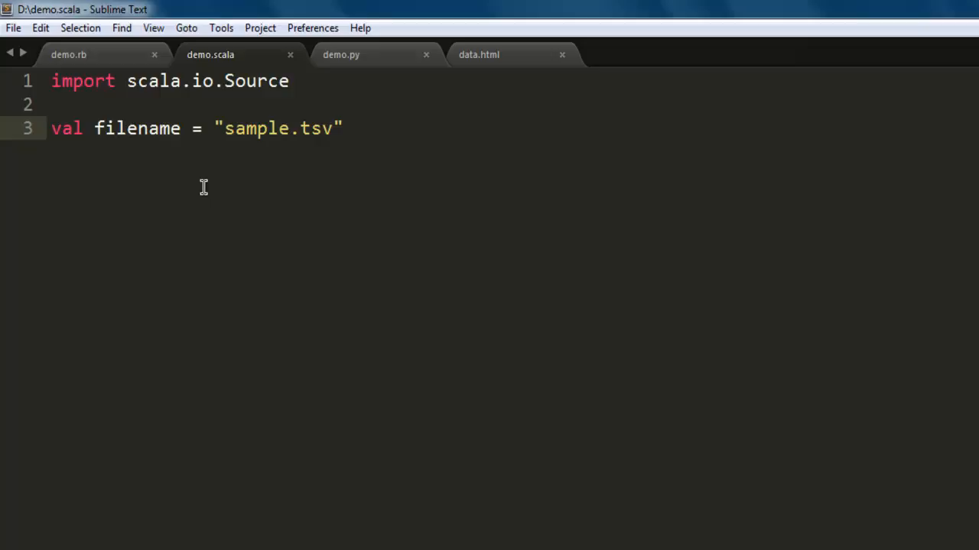
pyautogui.click(331, 128)
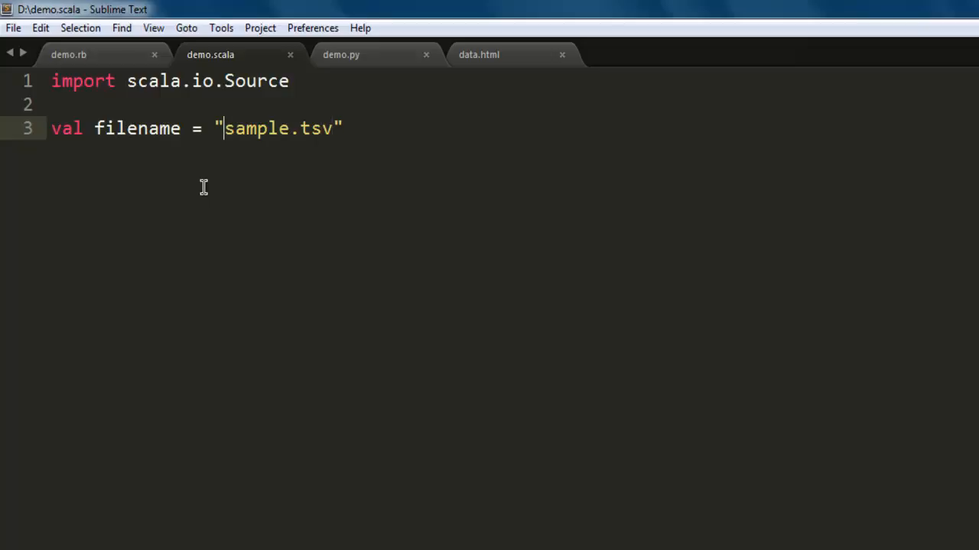
pyautogui.write('d:/')
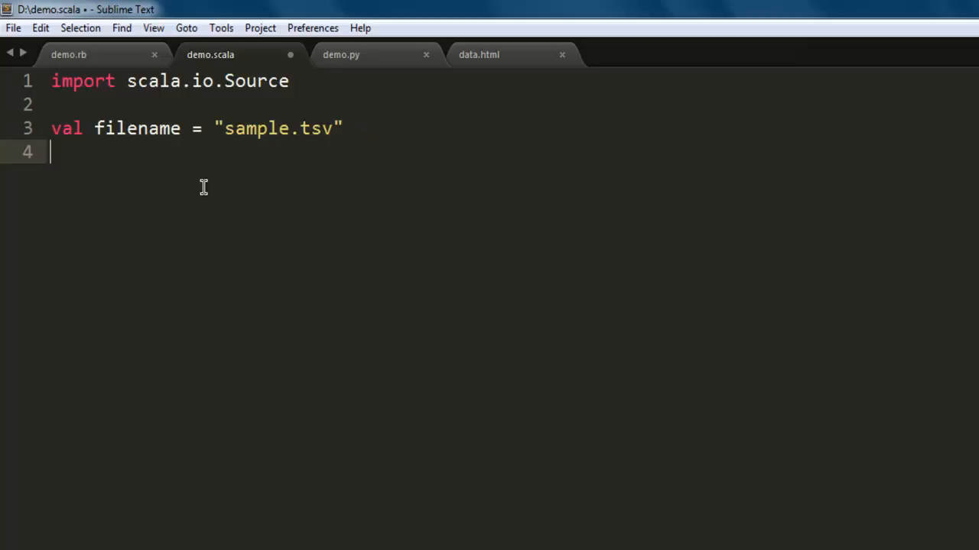
# Write the loop header for(line <- Source.fromFile(filename).getLines)
pyautogui.press('Return')
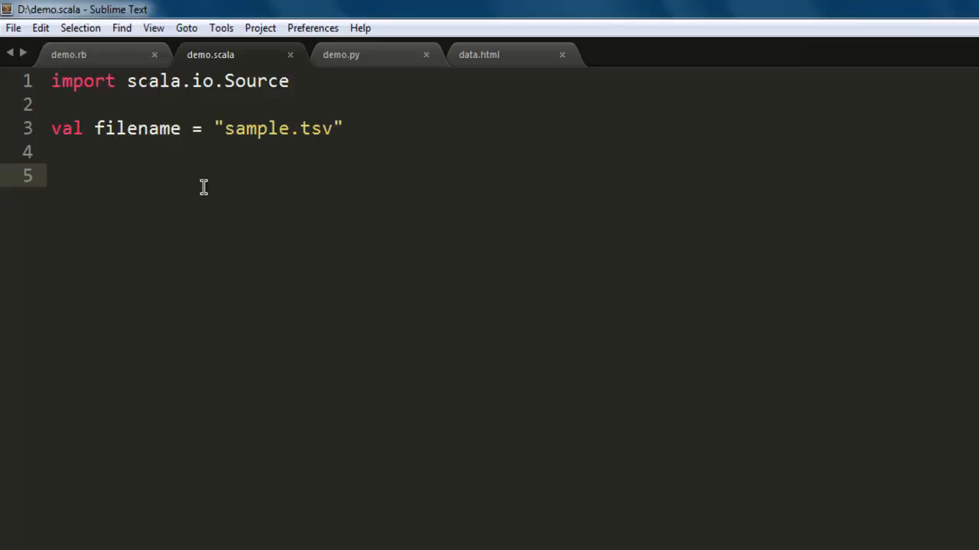
pyautogui.write('for(line')
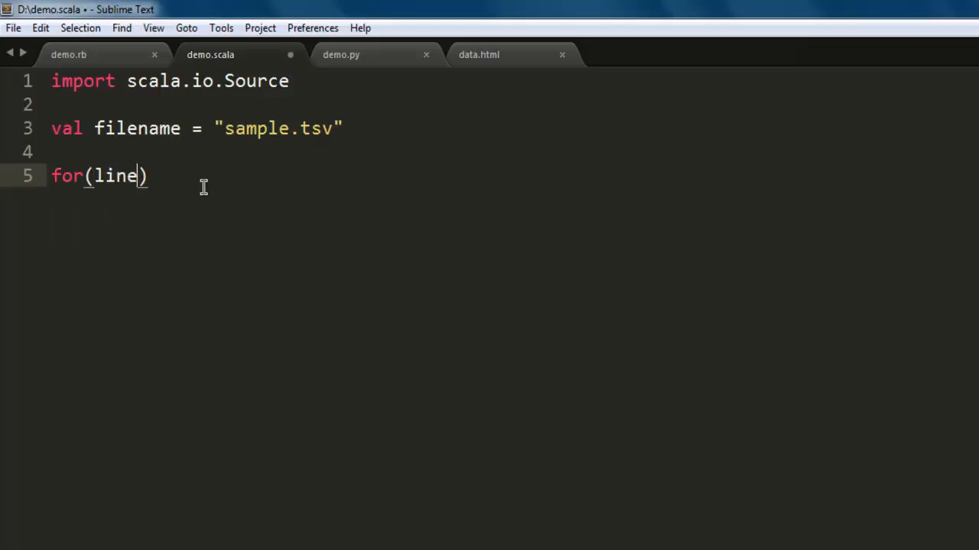
pyautogui.write('<')
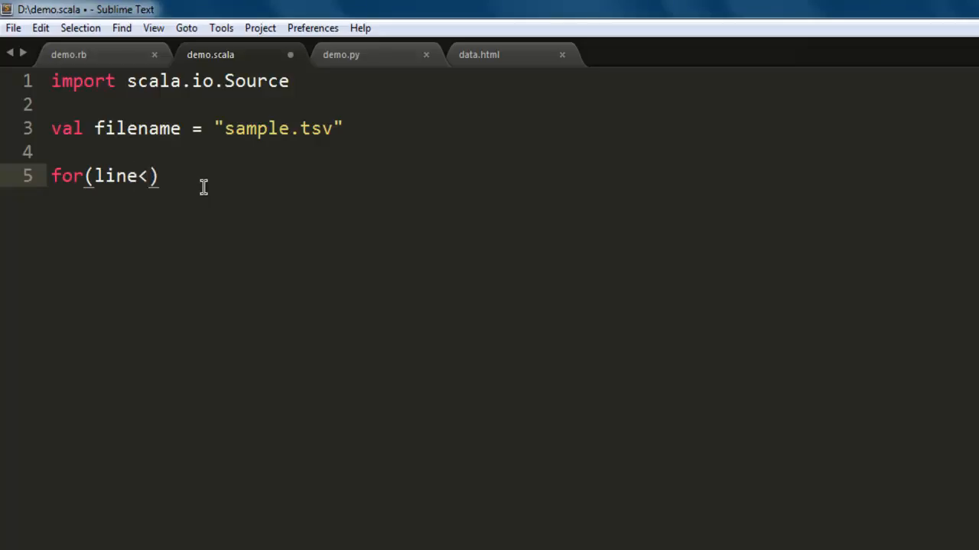
pyautogui.write('<-Source.')
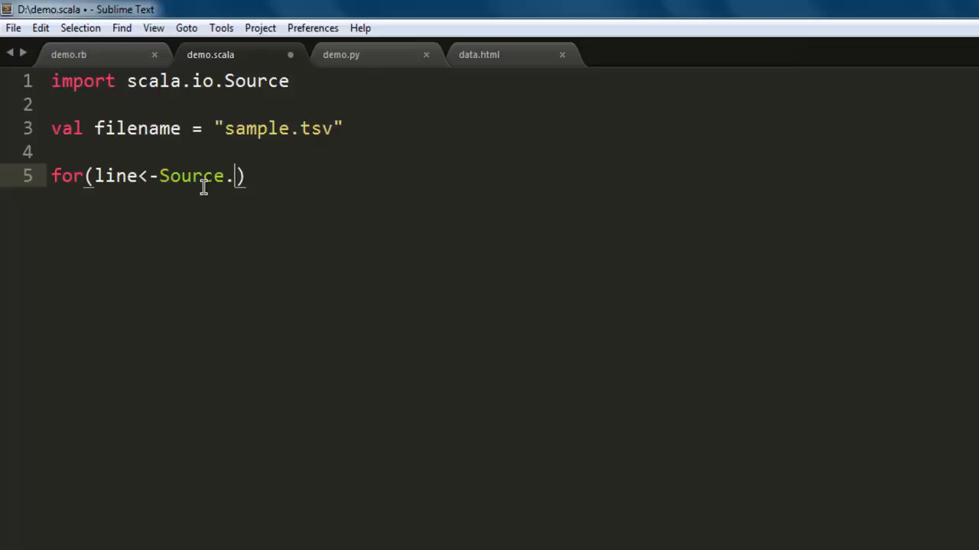
pyautogui.write('from')
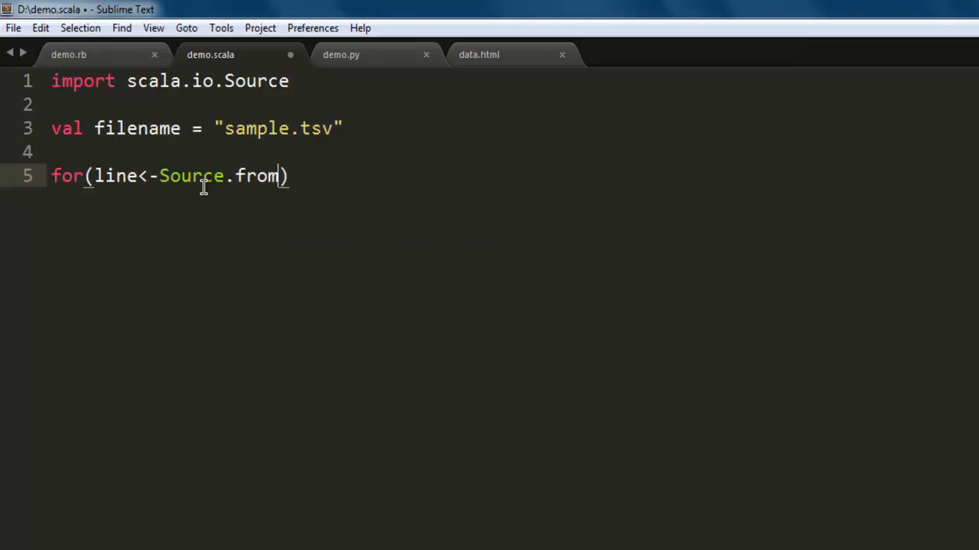
pyautogui.write('File()')
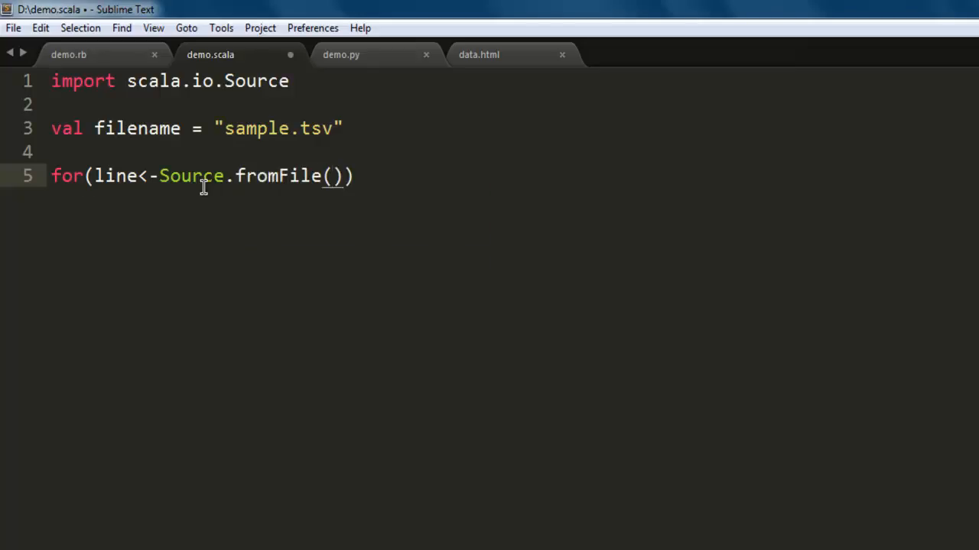
pyautogui.write('filename')
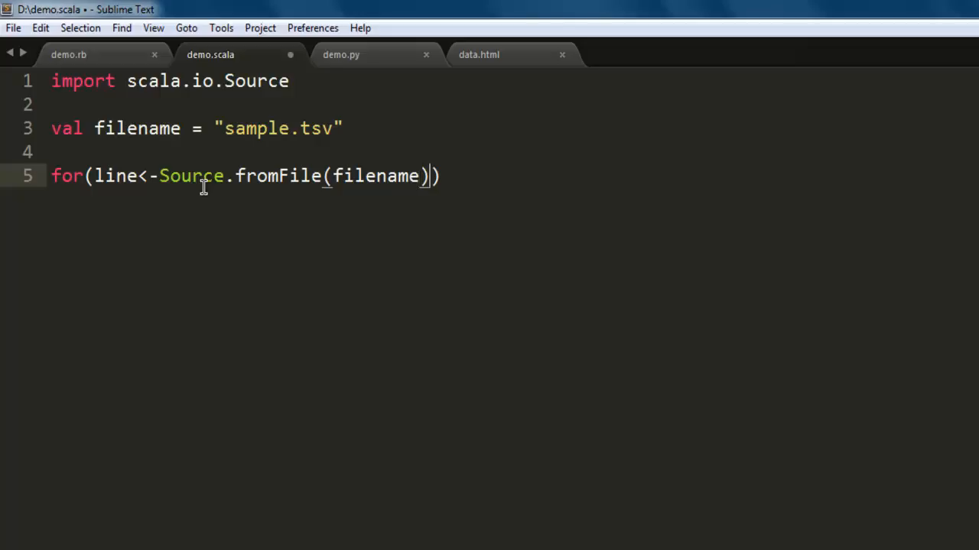
pyautogui.write('.getLines')
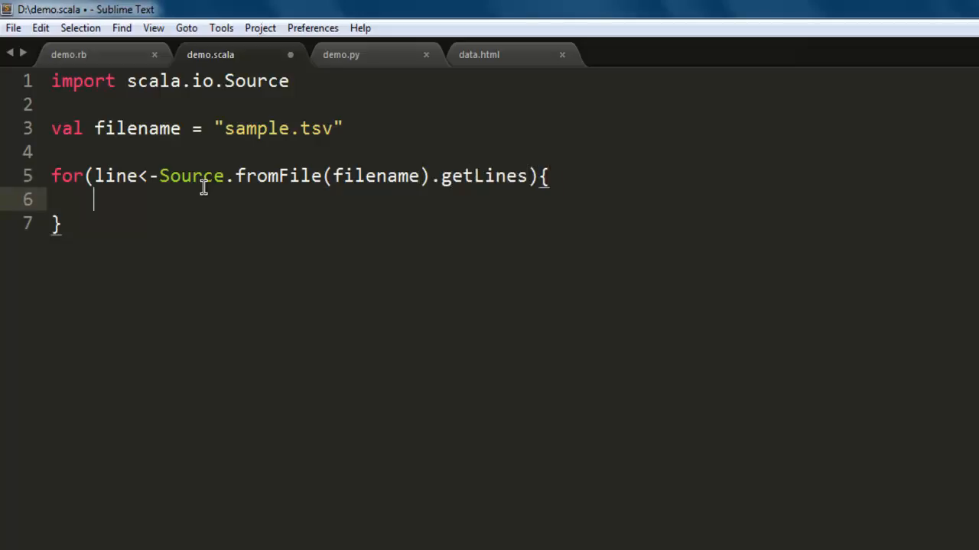
# Add println(line) as the loop body and save the file
pyautogui.press('ctrl+s')
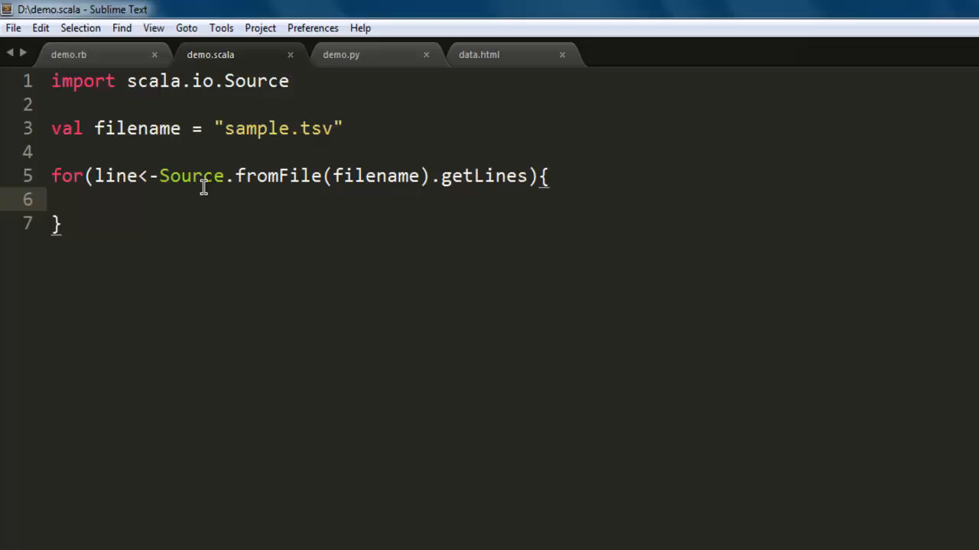
pyautogui.write('println(')
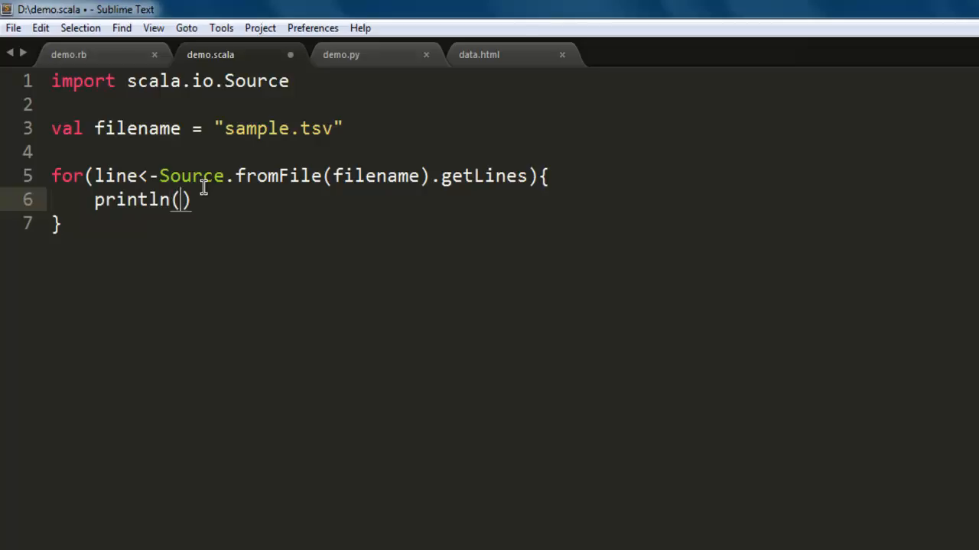
pyautogui.write('line')
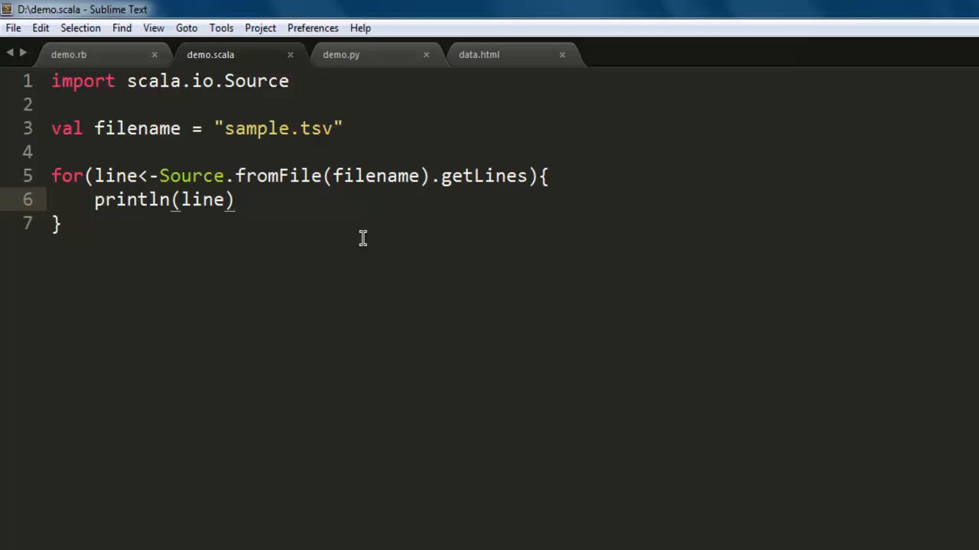
# Switch Command Prompt to drive D: and run scala demo.scala
pyautogui.click(236, 199)
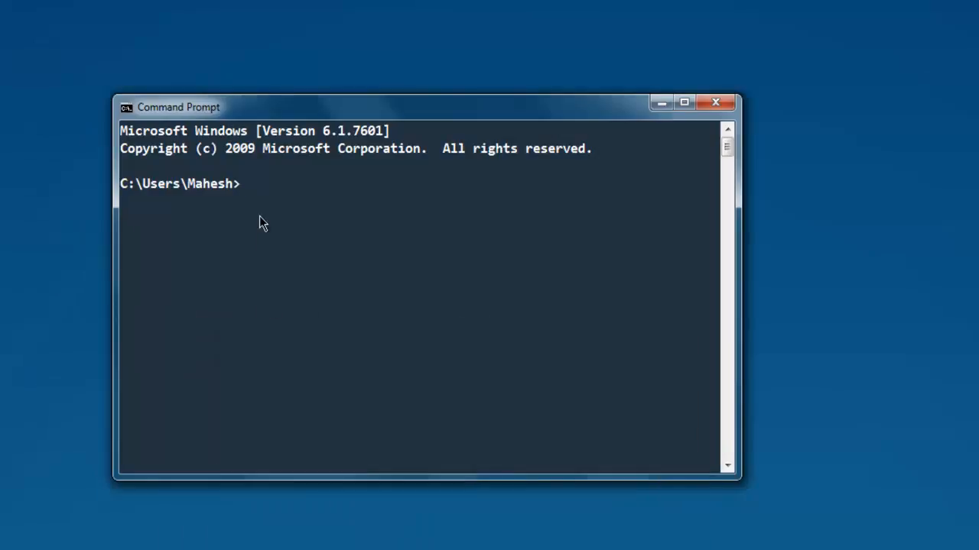
pyautogui.write('d:')
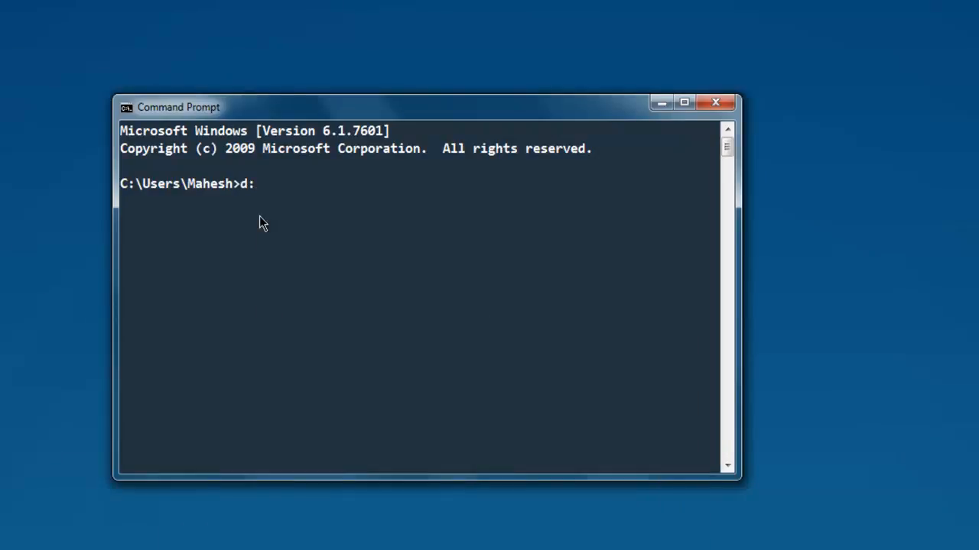
pyautogui.press('Return')
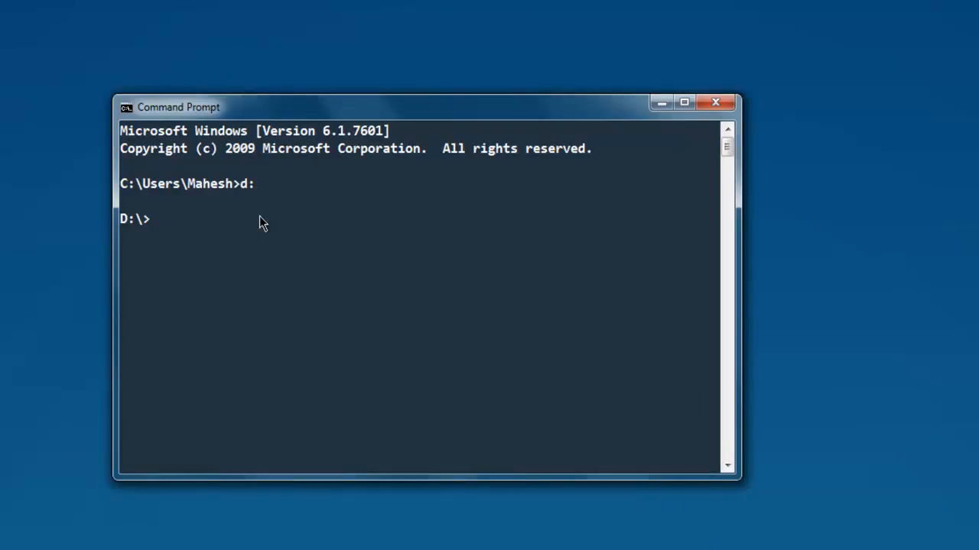
pyautogui.write('scala')
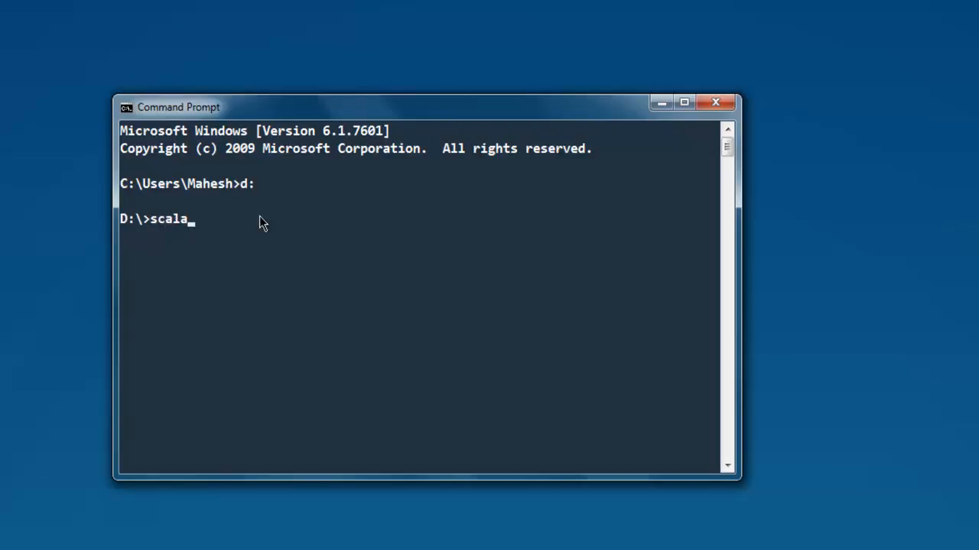
pyautogui.write('demo.scala')
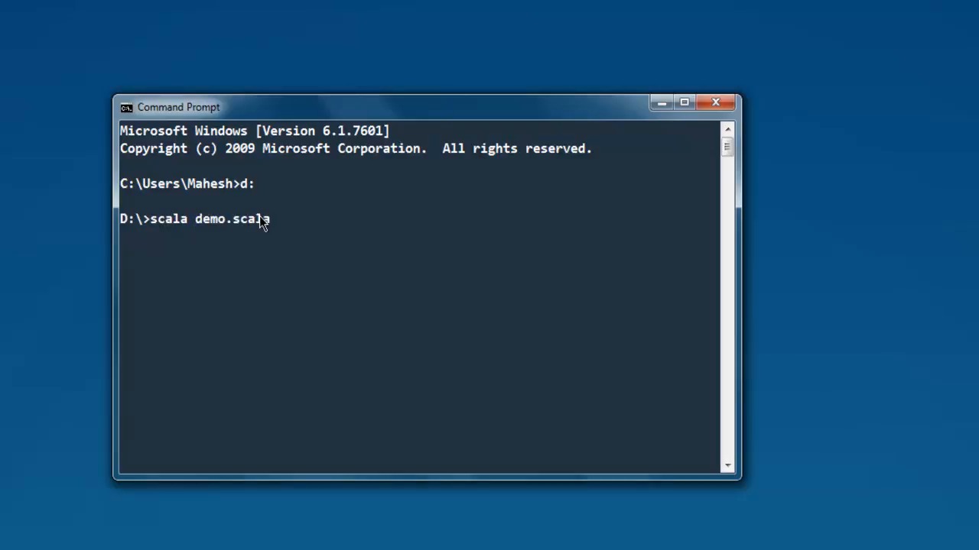
pyautogui.press('Return')
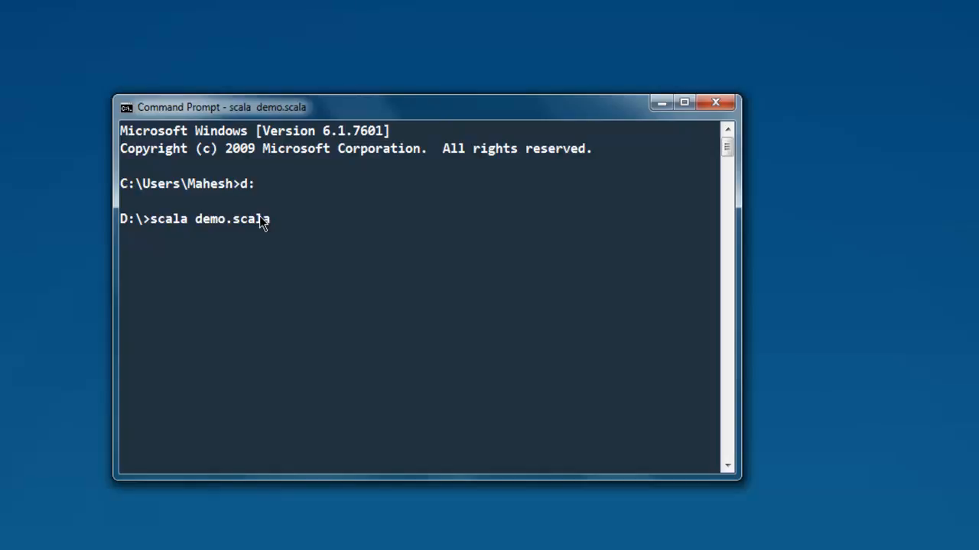
pyautogui.press('Return')
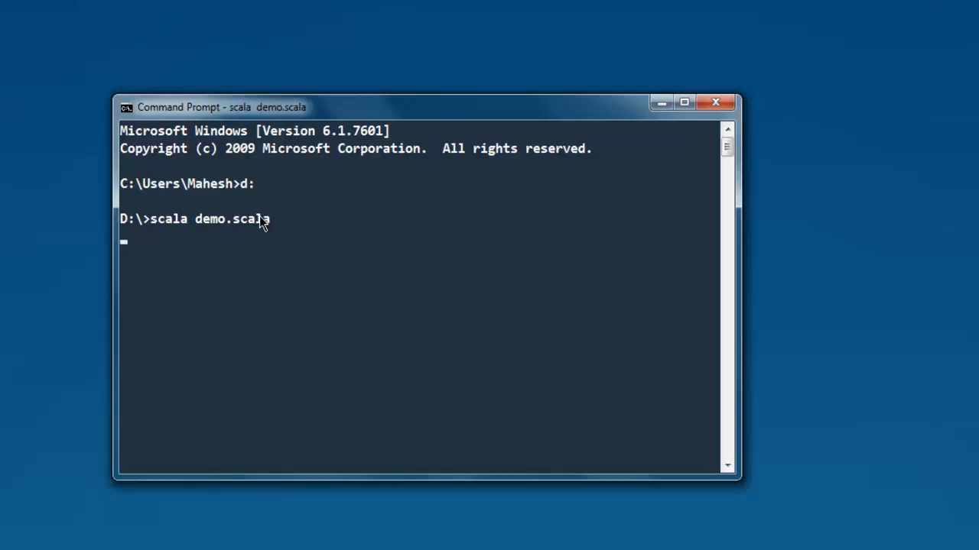